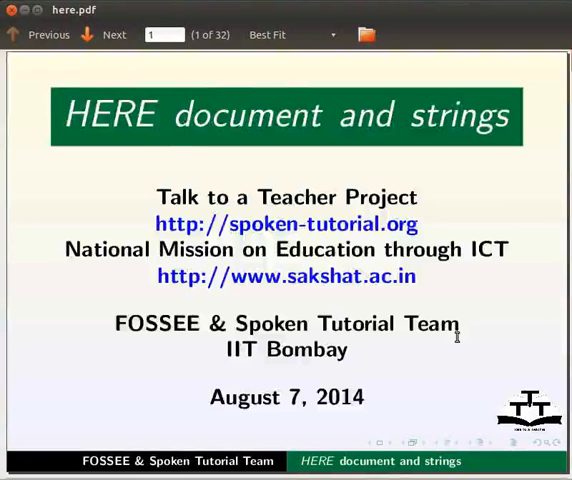
Advance through the Learning Objectives and Prerequisite slides, revealing each point.
left_click(113, 34)
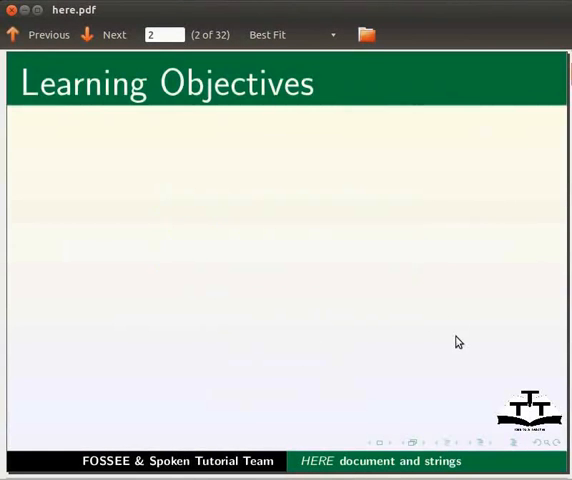
left_click(103, 34)
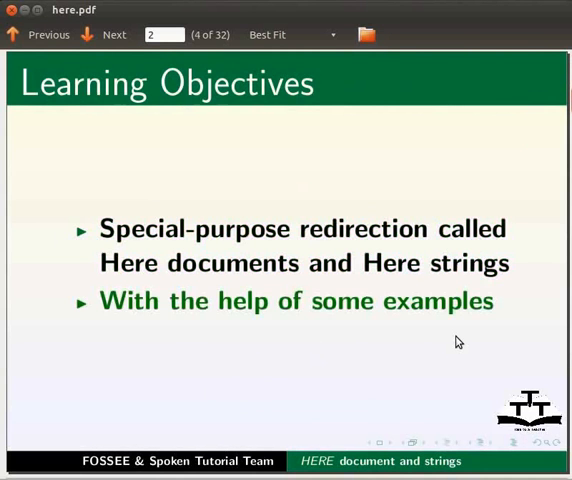
left_click(103, 34)
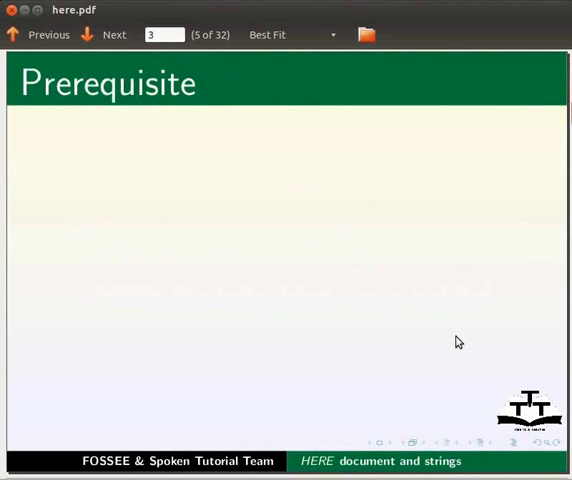
left_click(102, 34)
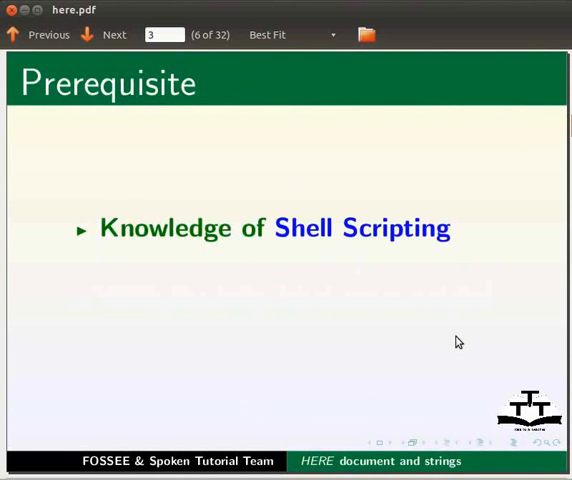
left_click(113, 34)
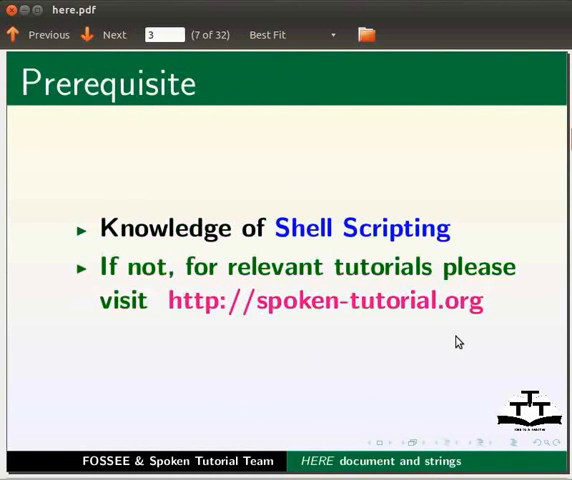
mouse_move(502, 343)
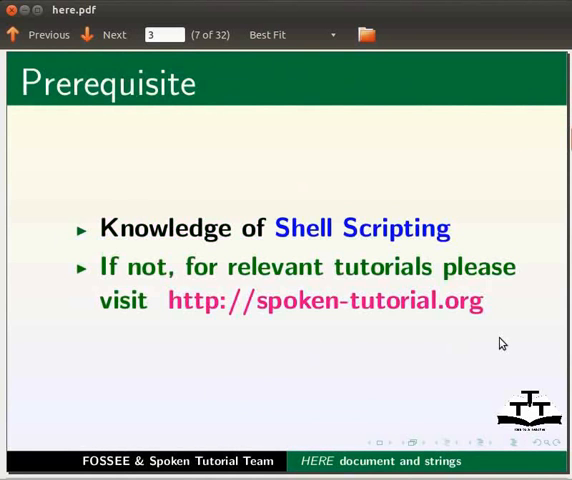
Reveal the System Requirements points (Ubuntu 12.04, Bash 4.2) and reach the Here Document slide.
left_click(113, 34)
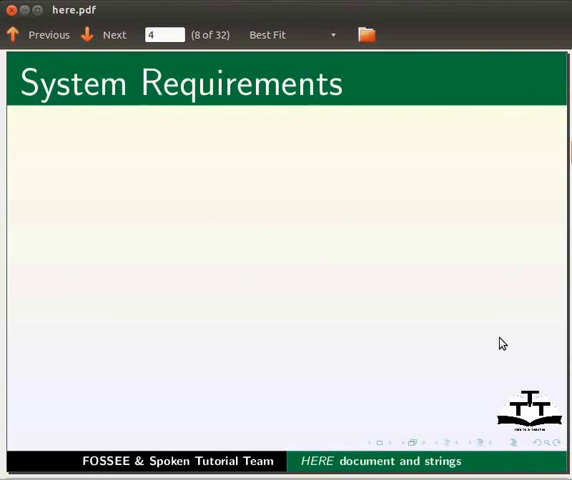
left_click(113, 34)
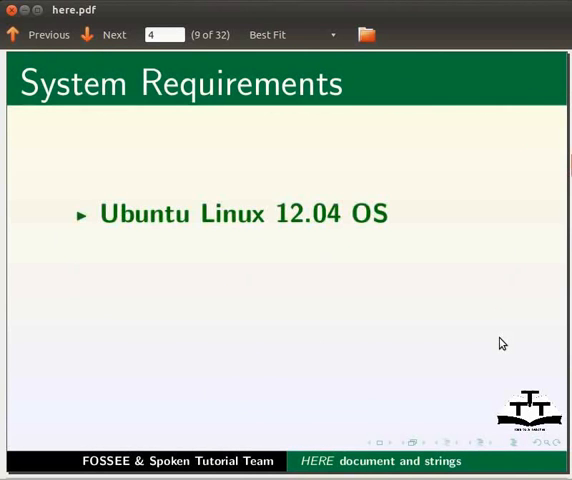
left_click(101, 34)
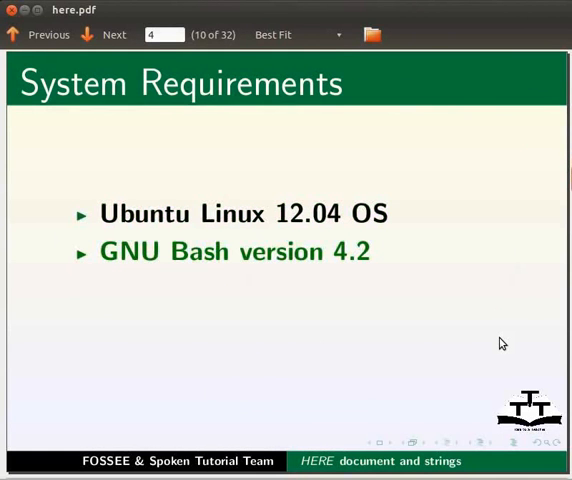
left_click(113, 34)
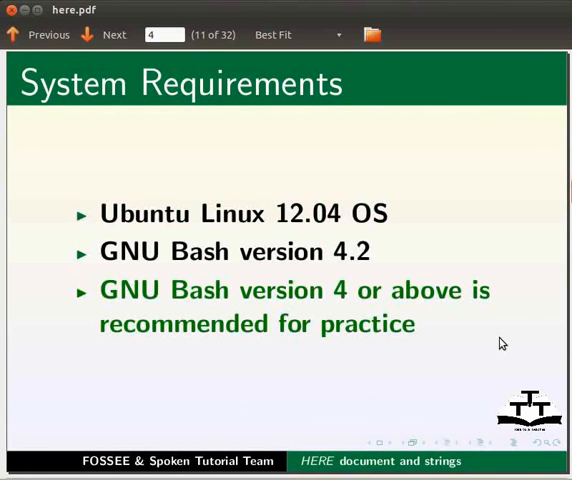
left_click(113, 34)
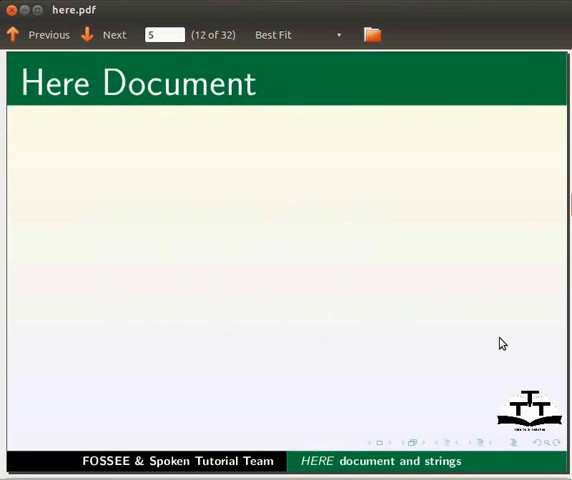
mouse_move(502, 343)
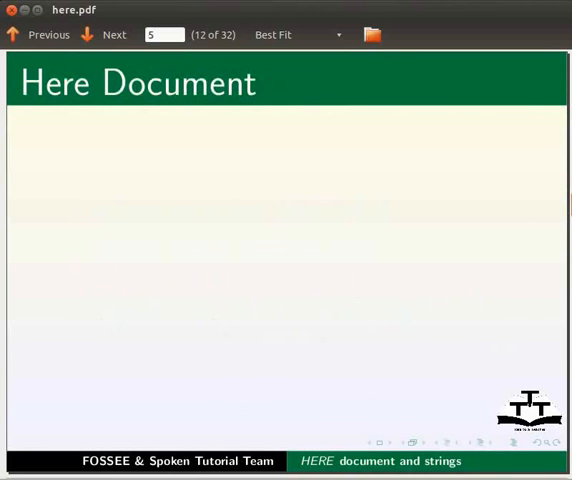
Reveal the Here Document bullets from special-purpose block to multiple-line input, then reach the syntax slide.
left_click(104, 34)
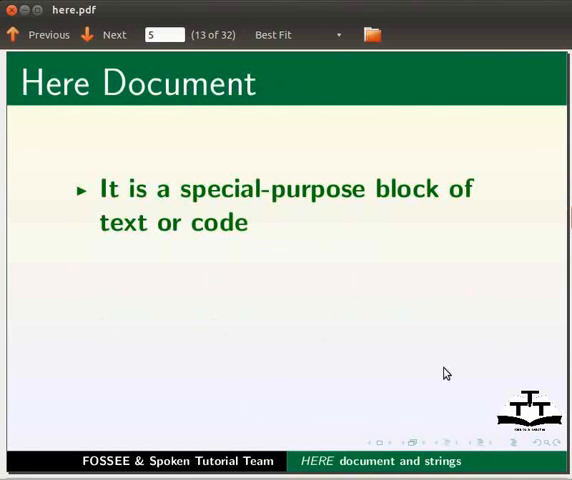
left_click(103, 34)
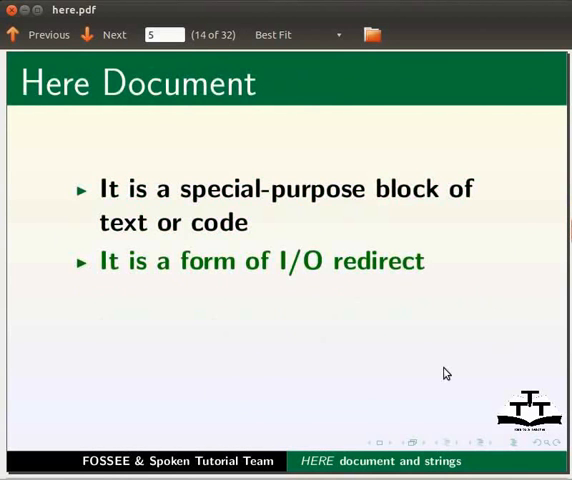
left_click(104, 34)
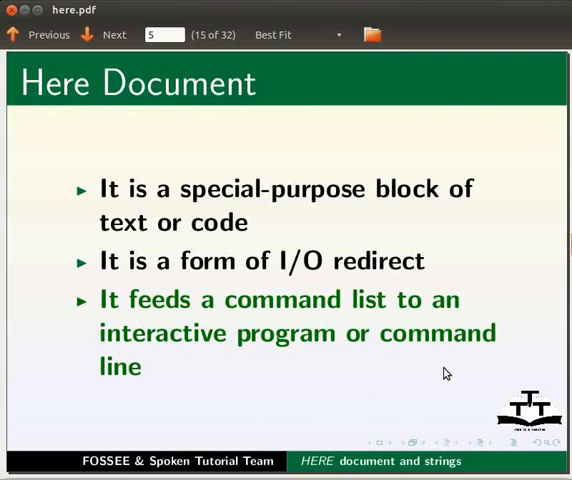
left_click(114, 34)
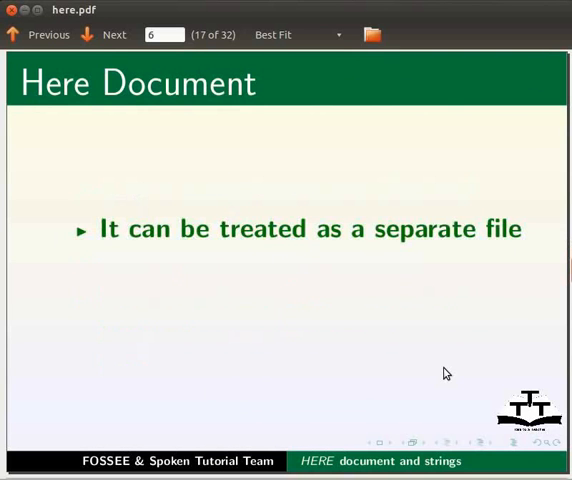
left_click(113, 34)
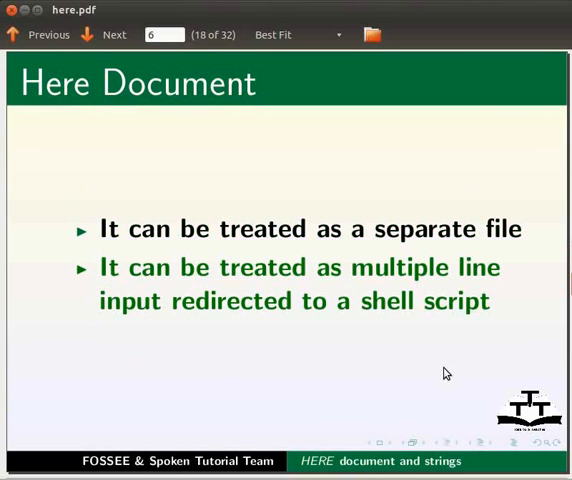
left_click(103, 34)
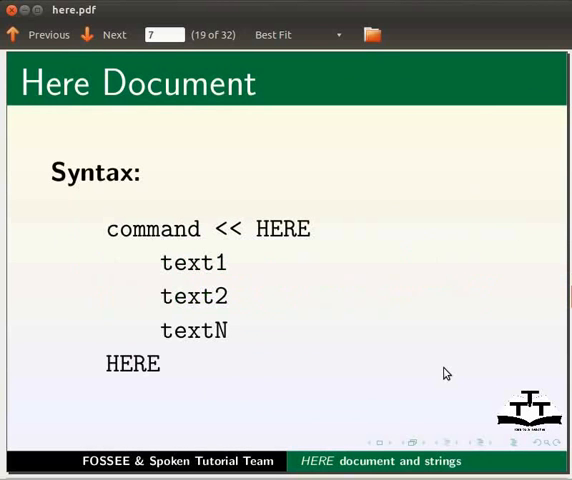
mouse_move(399, 261)
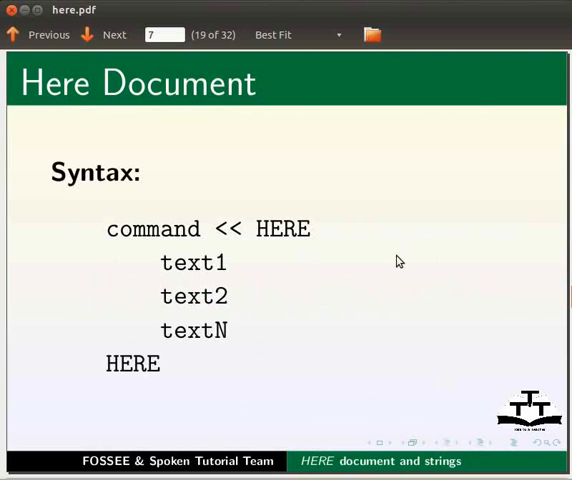
mouse_move(173, 289)
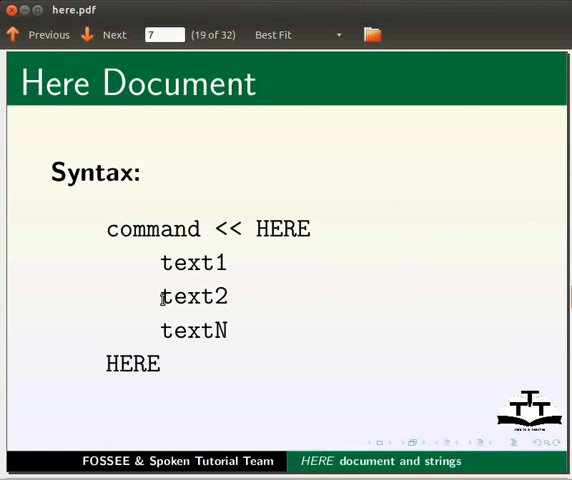
mouse_move(152, 328)
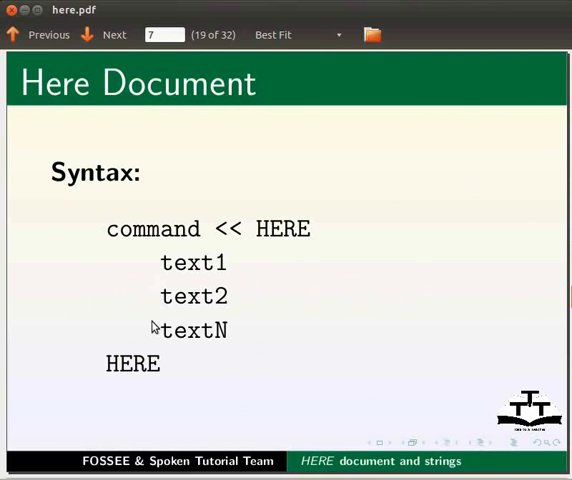
mouse_move(141, 321)
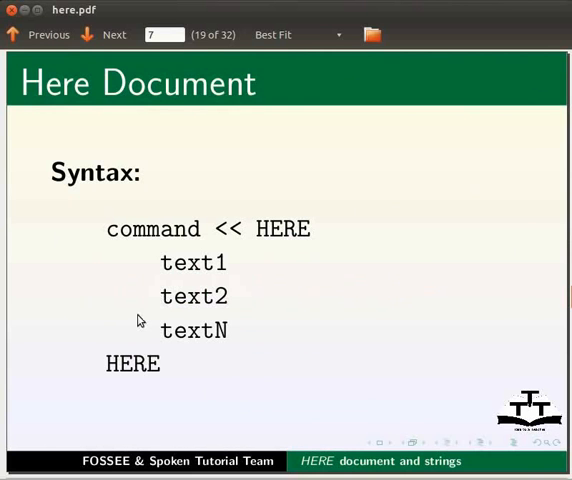
mouse_move(225, 358)
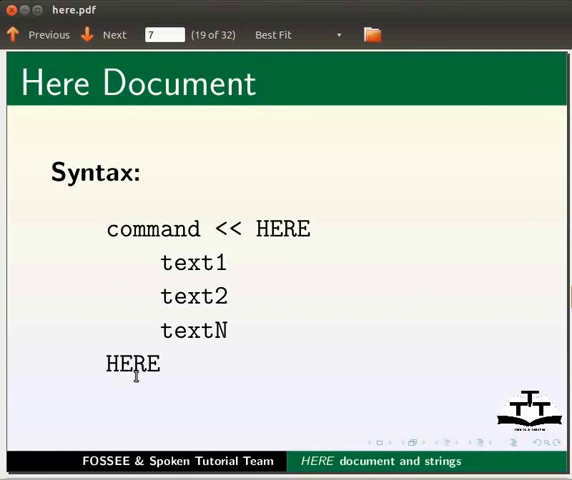
mouse_move(147, 378)
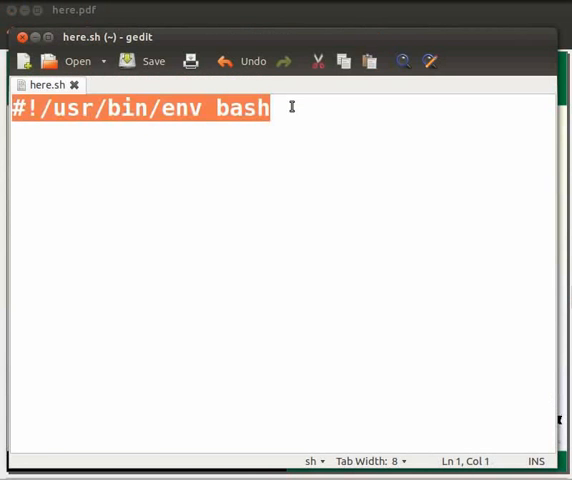
Start the script body below the shebang for the wc -w << HERE heredoc with Welcome, to, Bash, learning.
key("Return")
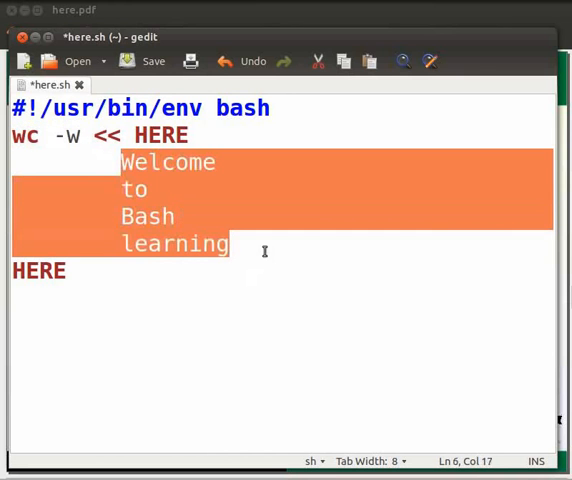
Highlight the heredoc word lines and the wc -w command to explain them, then save here.sh.
left_click(40, 271)
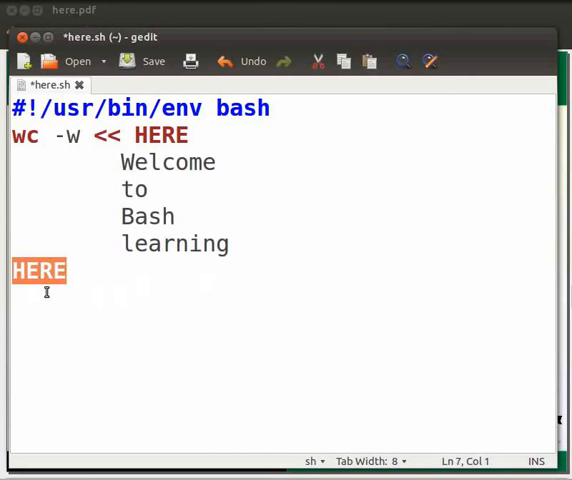
left_click_drag(121, 162, 228, 243)
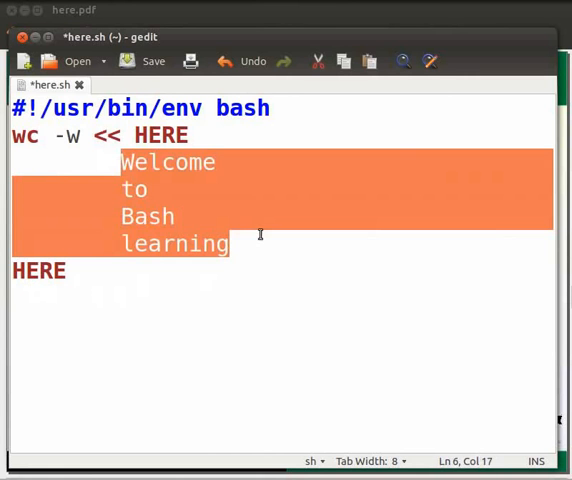
mouse_move(274, 253)
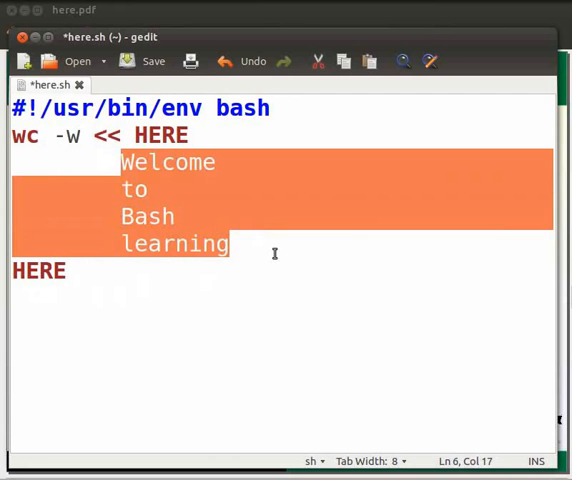
mouse_move(103, 135)
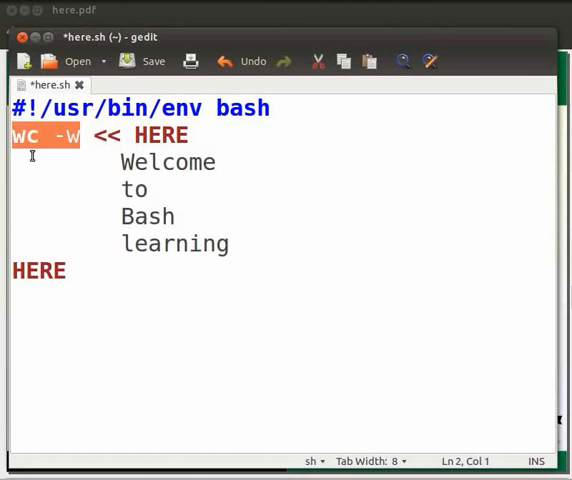
double_click(161, 135)
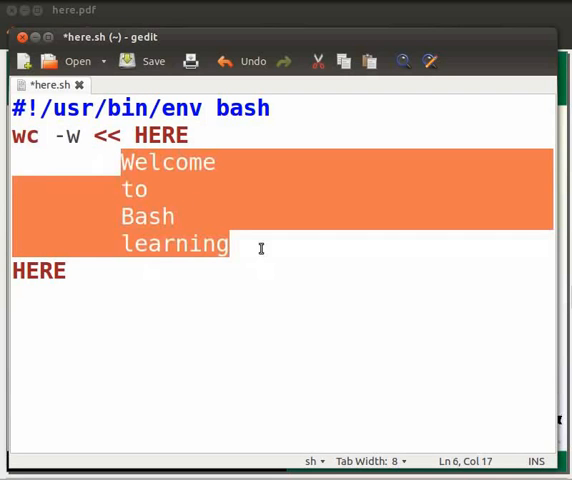
mouse_move(195, 200)
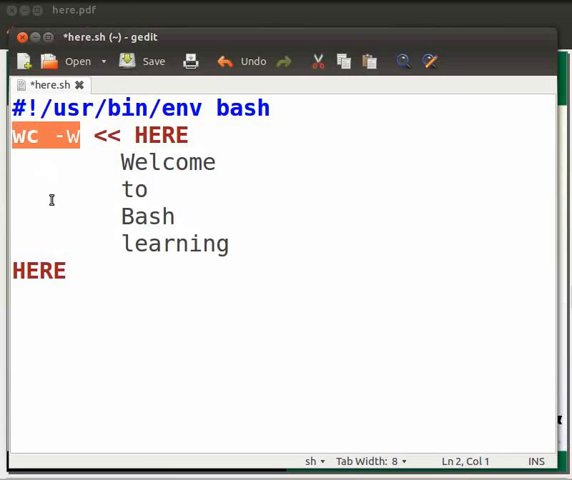
left_click(153, 61)
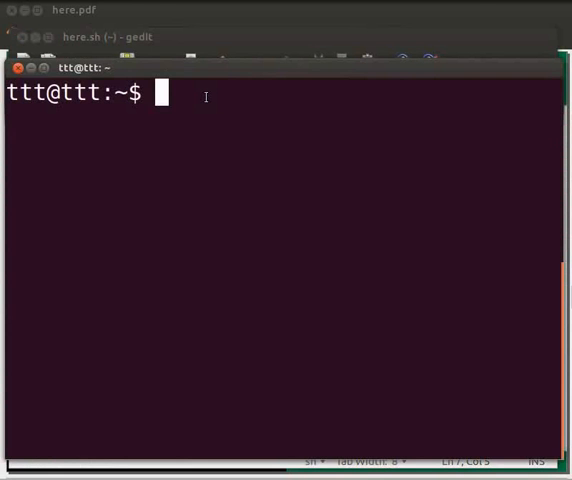
Make here.sh executable with chmod +x and run ./here.sh, getting a word count of 4.
type("chmod")
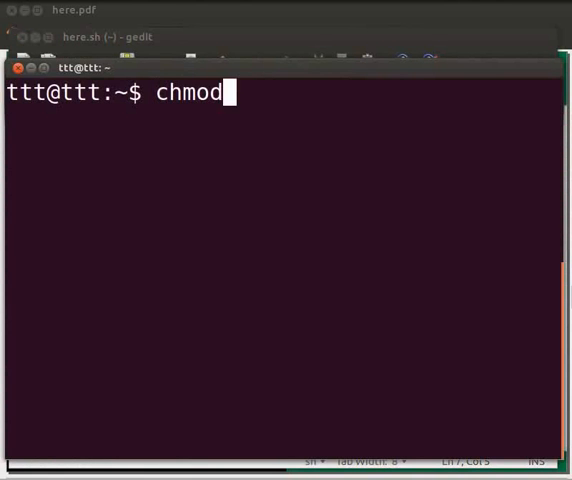
type("+x")
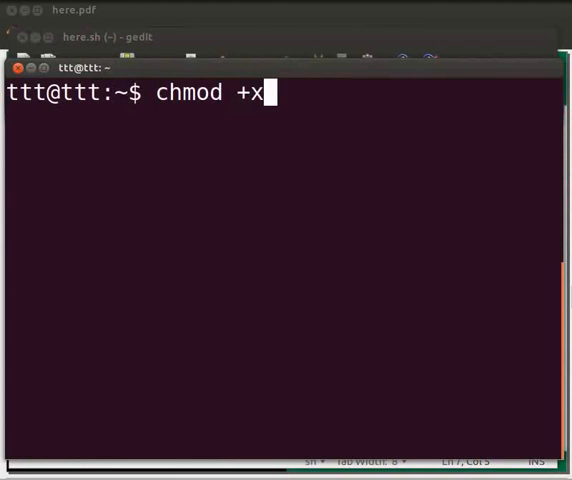
type("here.")
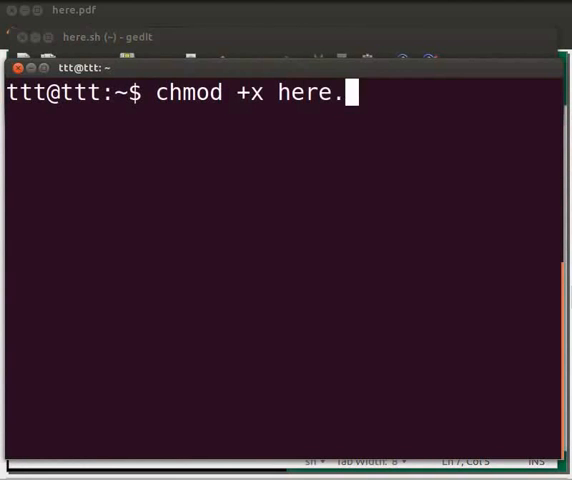
type("sh")
type(".")
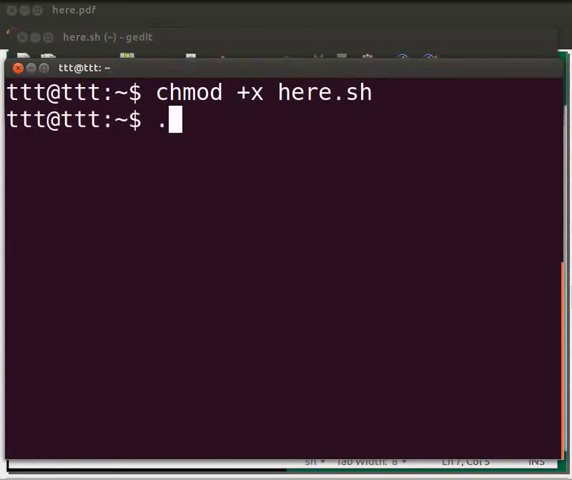
type("/here.sh")
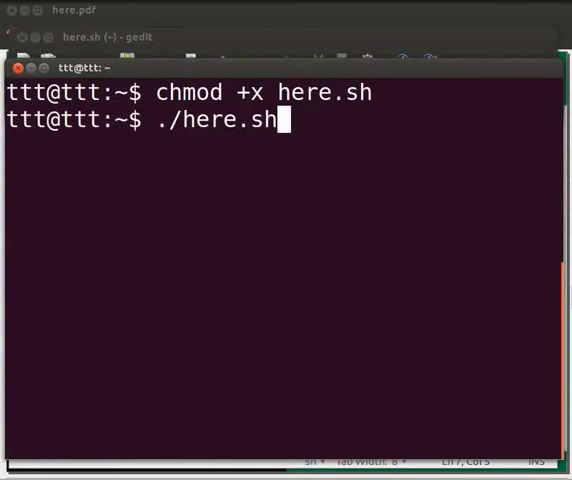
key("Return")
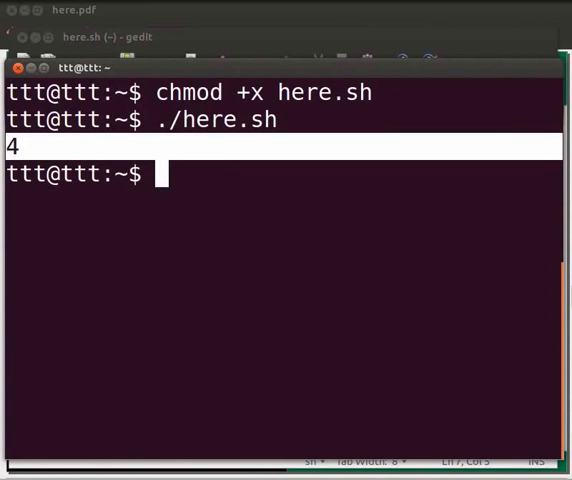
mouse_move(302, 138)
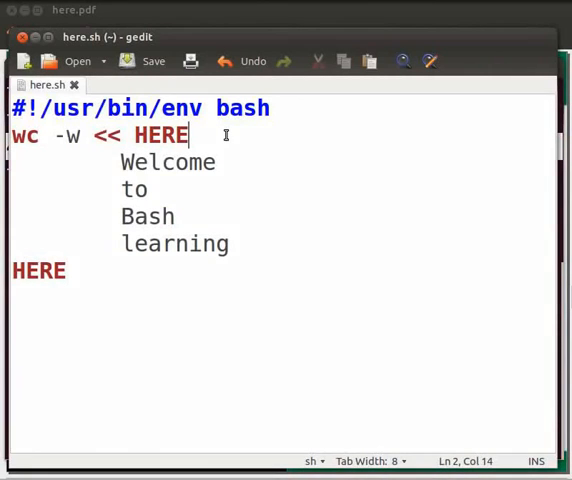
Insert Hello and and at the start of the here document and save here.sh.
key("Return")
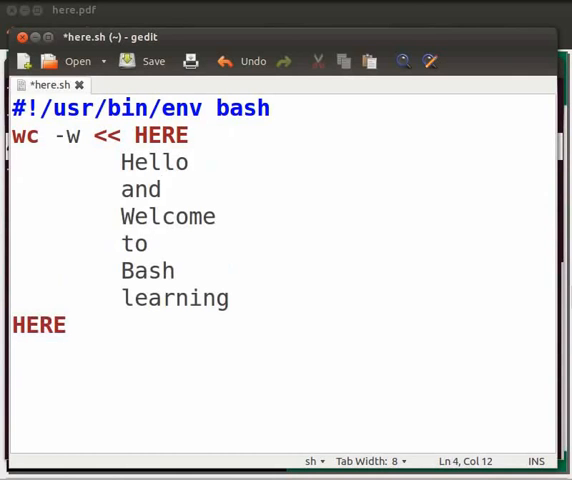
mouse_move(153, 61)
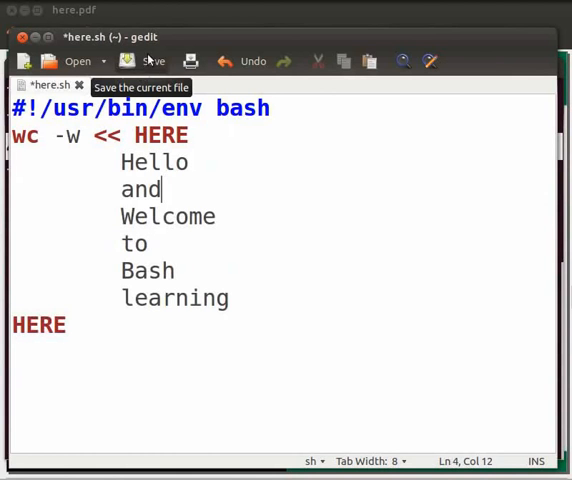
left_click(149, 61)
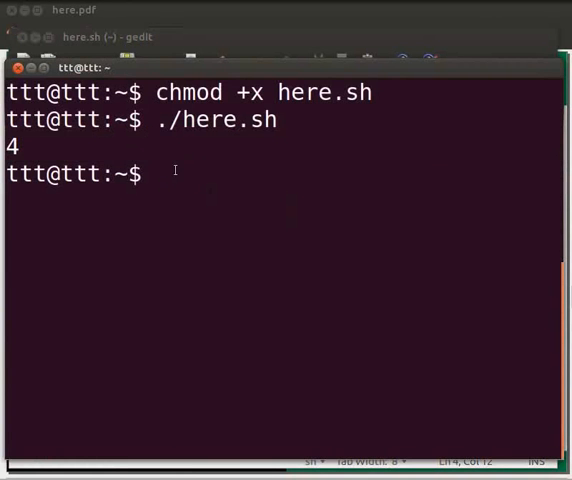
Run ./here.sh again, now getting a word count of 6.
type(".")
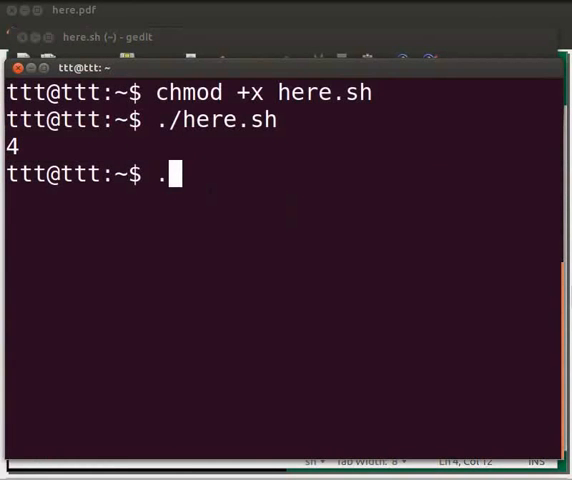
type("/here.sh")
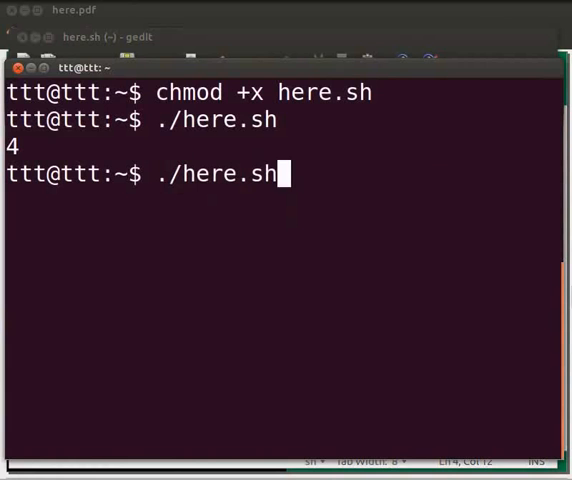
key("Return")
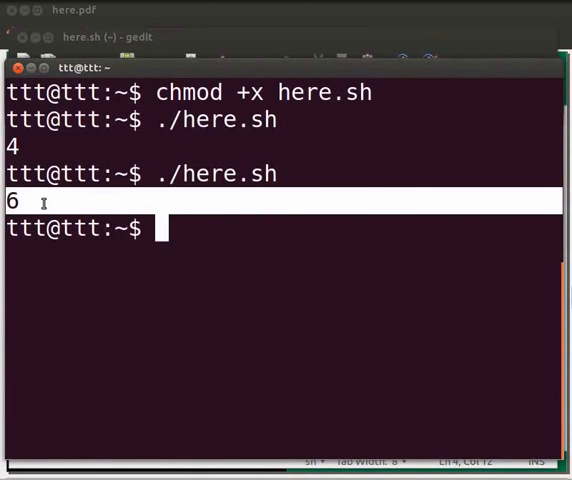
mouse_move(208, 228)
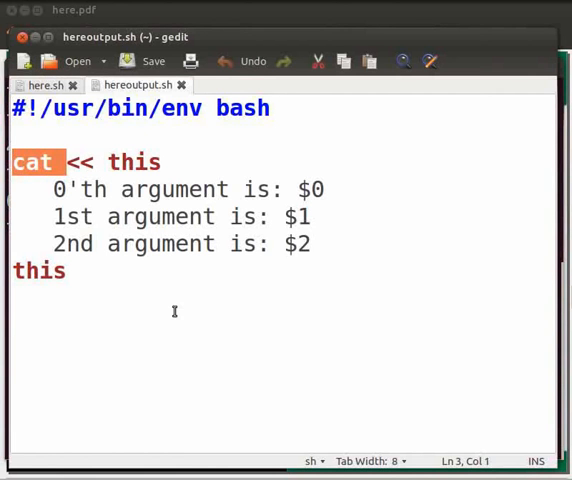
mouse_move(105, 161)
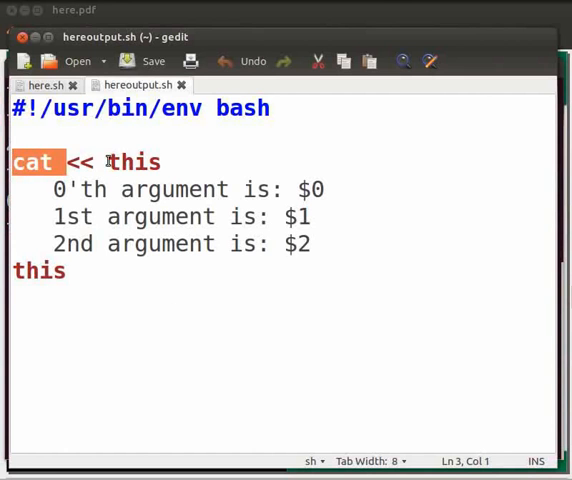
Highlight the cat command in hereoutput.sh's here document printing $0, $1 and $2.
double_click(134, 161)
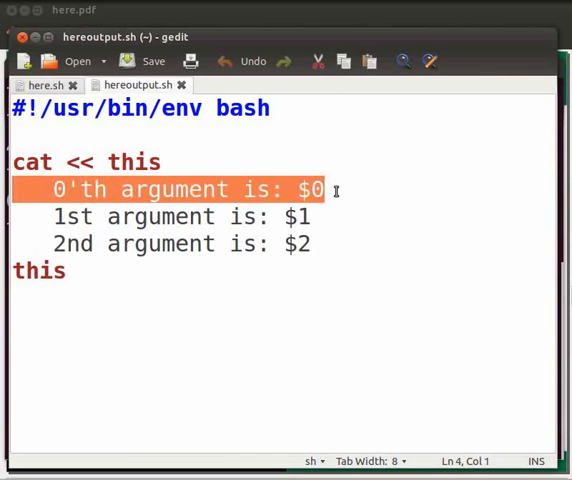
mouse_move(335, 190)
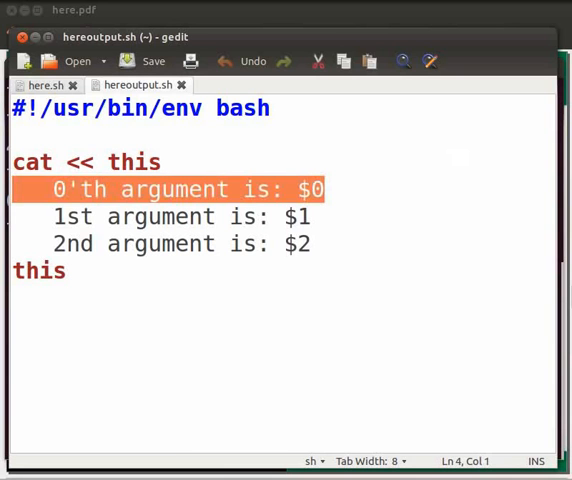
mouse_move(458, 284)
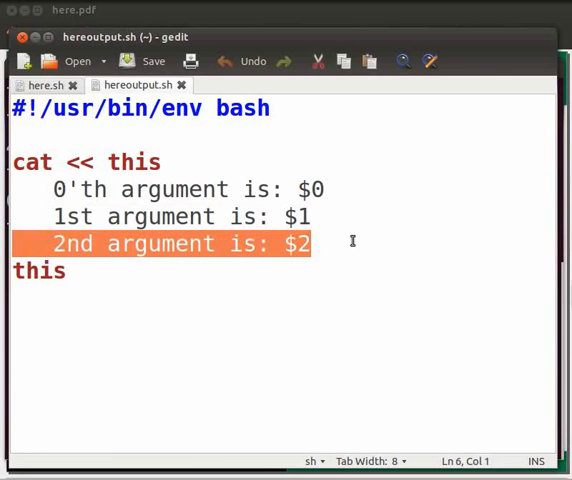
left_click(40, 271)
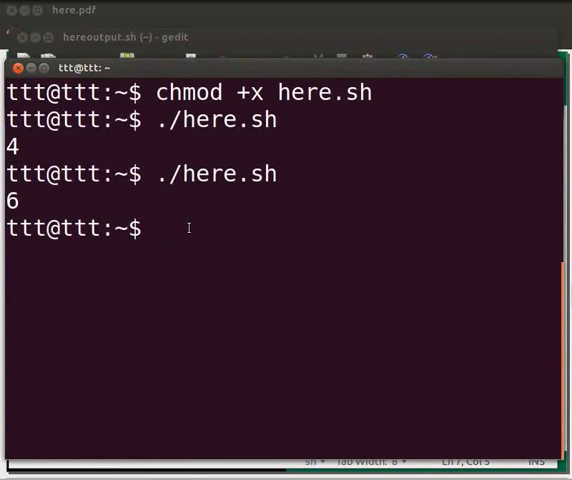
Make hereoutput.sh executable and run ./hereoutput.sh Sunday Monday, printing all three arguments.
type("chmod")
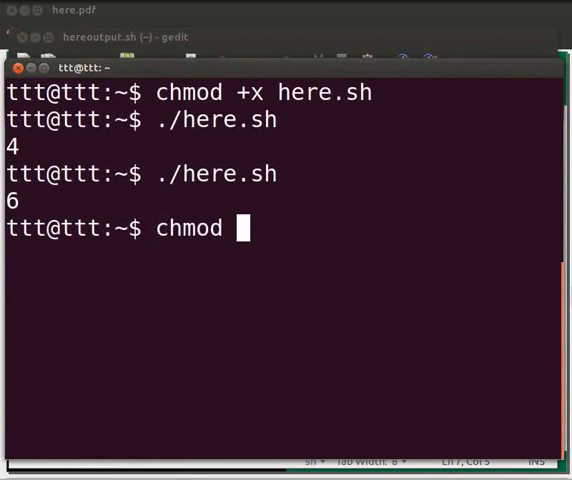
type("+x")
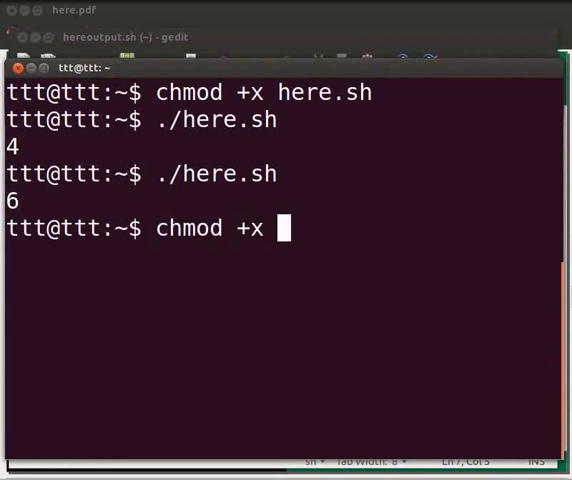
type("hereoutput.sh")
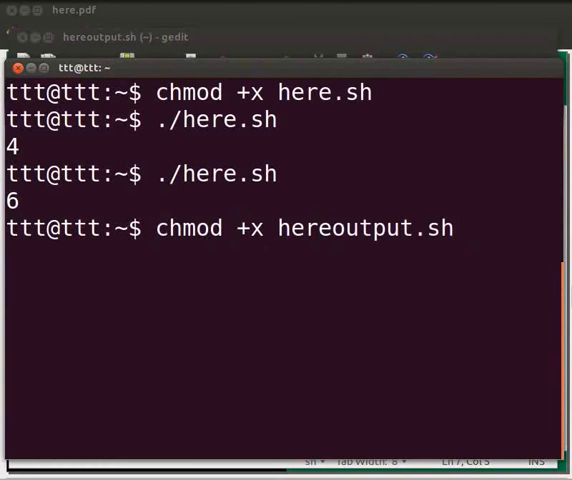
type("./h")
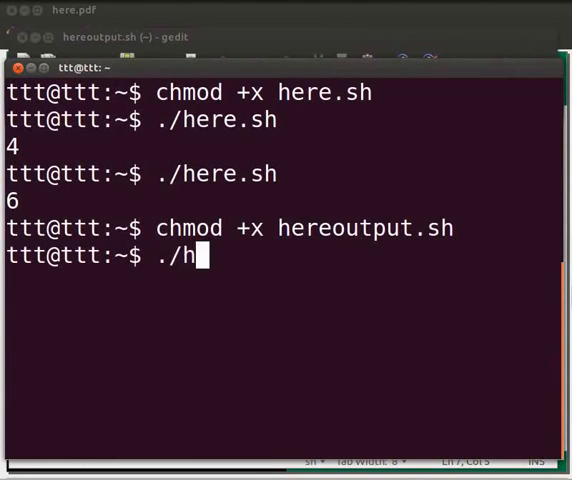
type("ereoutput.sh")
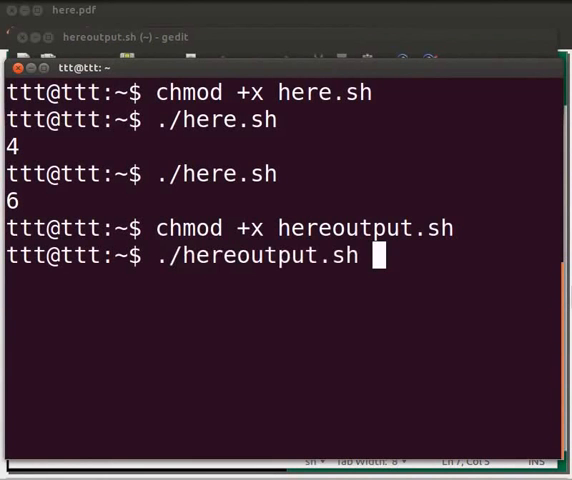
type("Sunday")
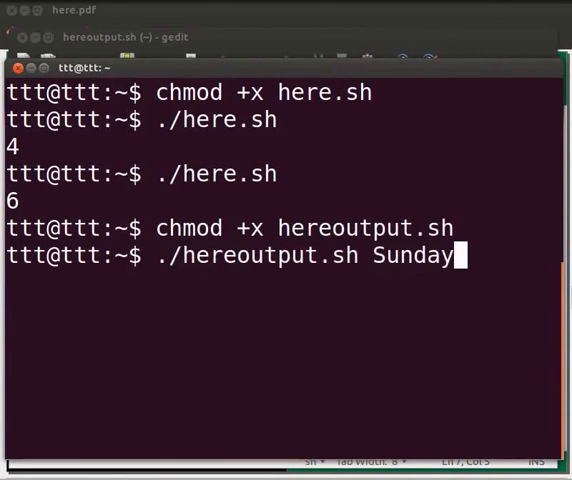
key("Return")
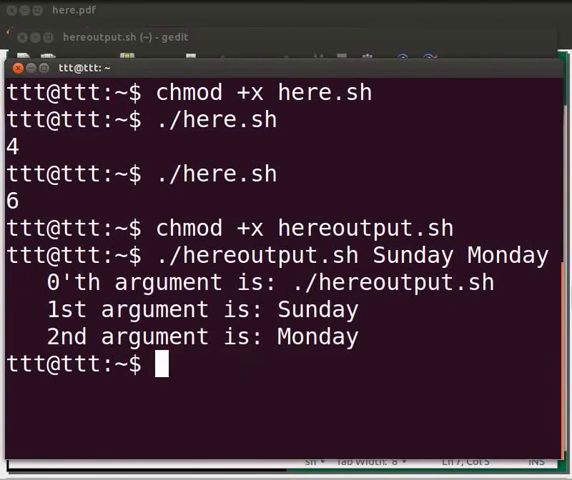
left_click(67, 9)
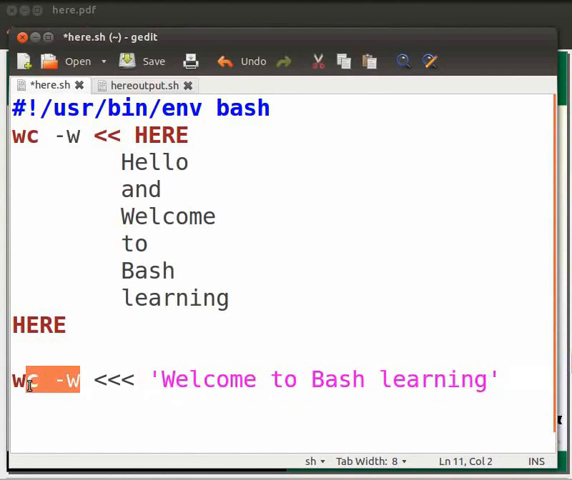
Highlight the wc -w on the <<< 'Welcome to Bash learning' here-string line and save here.sh.
double_click(25, 380)
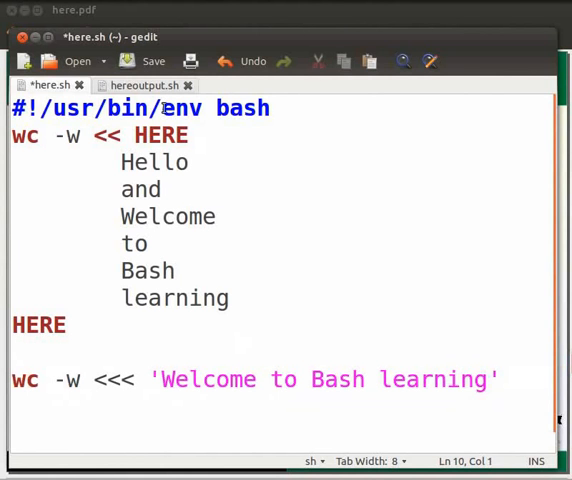
left_click(152, 61)
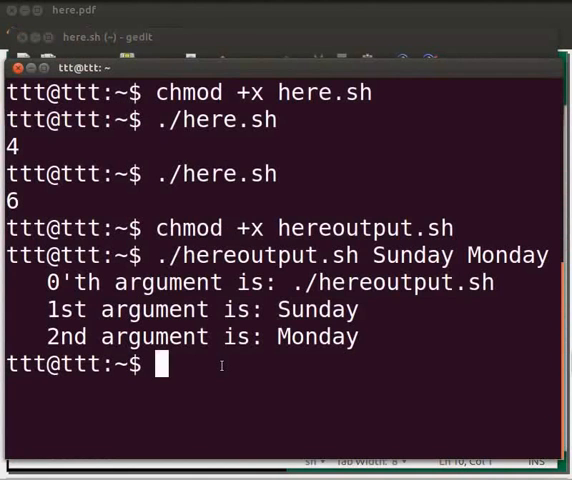
Rerun ./here.sh so it prints the counts 6 and 4.
type("./here")
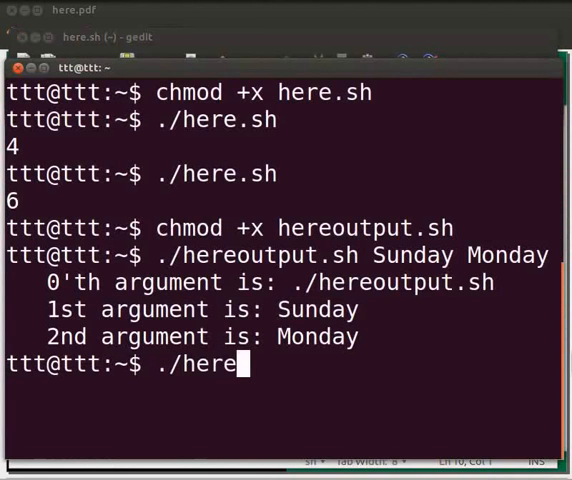
key("Return")
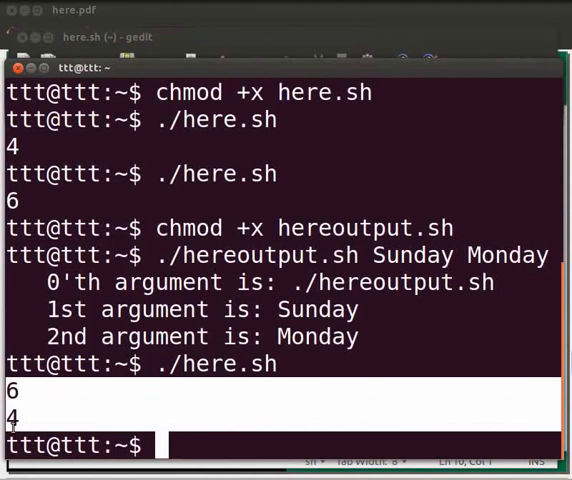
mouse_move(30, 427)
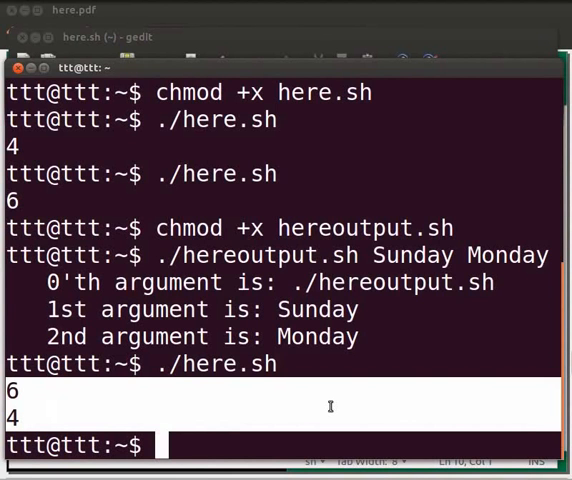
mouse_move(297, 419)
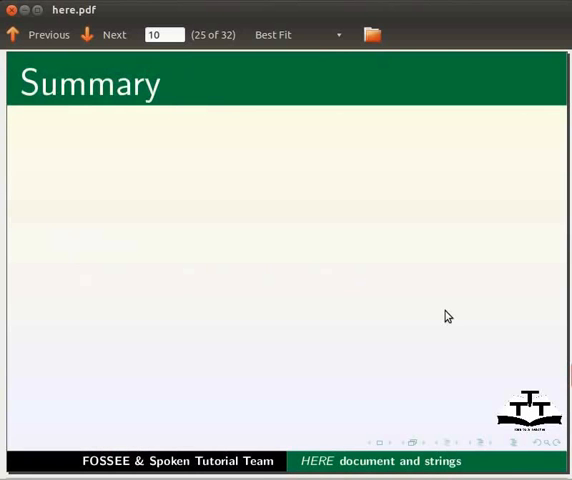
Advance through the Summary, Assignment, About and Workshops slides to the Acknowledgment slide.
left_click(113, 34)
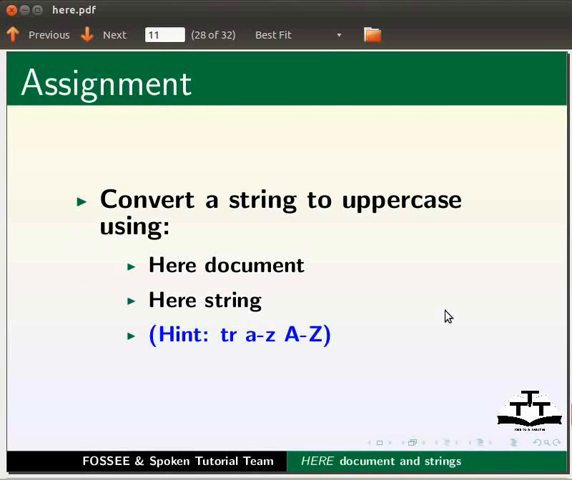
left_click(103, 34)
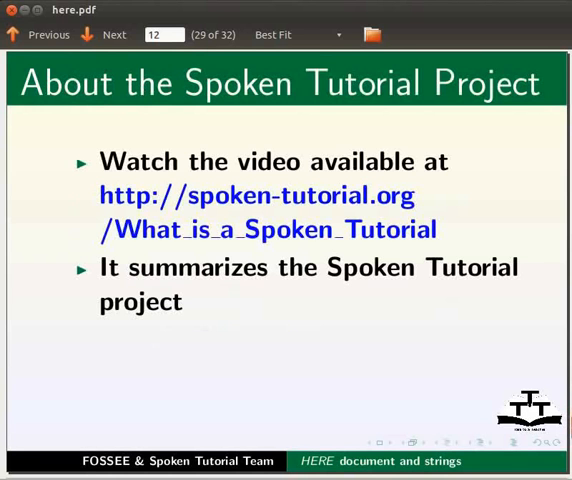
left_click(106, 35)
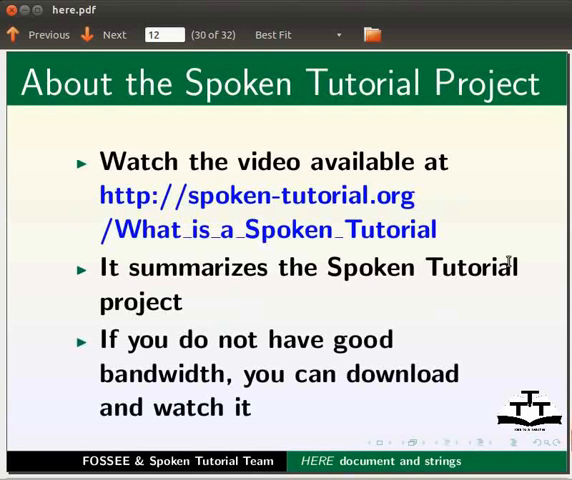
left_click(104, 34)
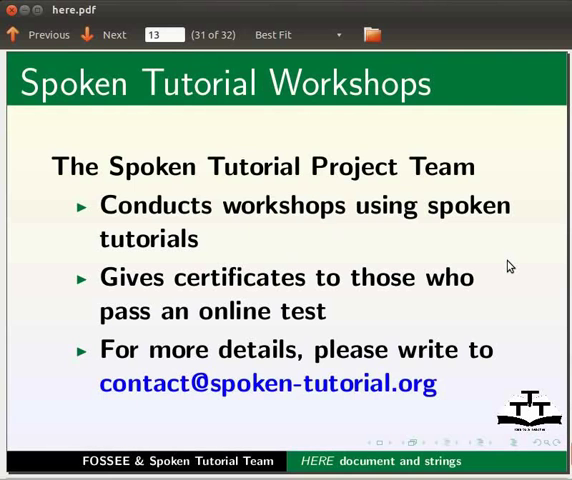
left_click(106, 35)
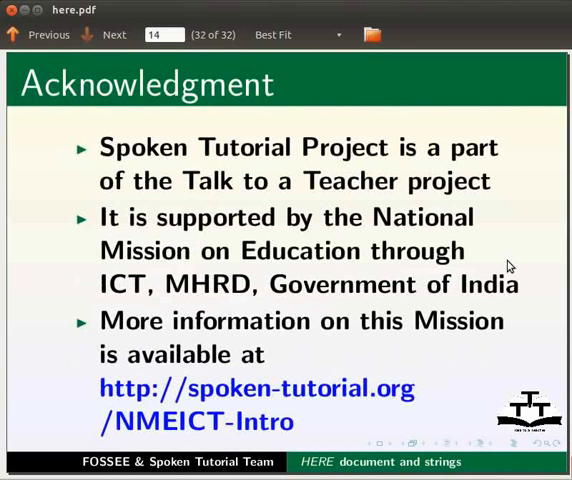